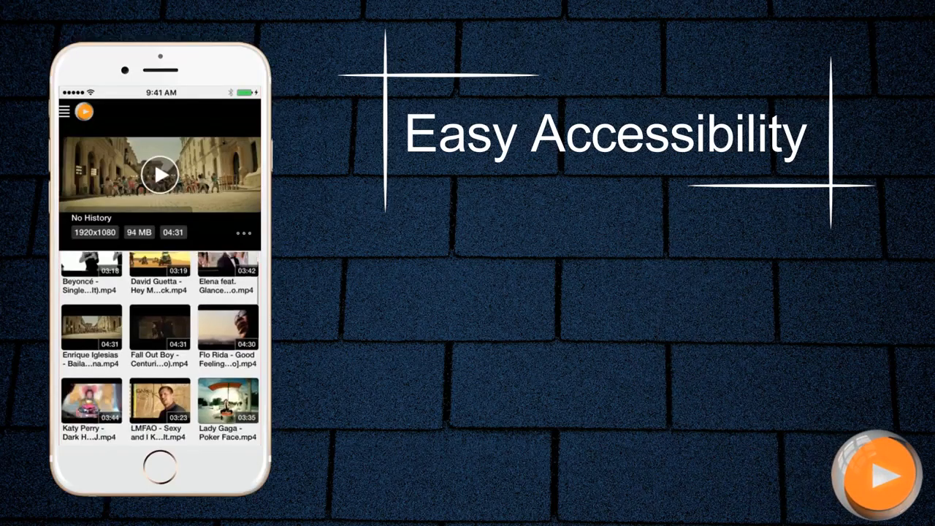
# Scroll down and back up through the grid of music video thumbnails
pyautogui.scroll(-3)
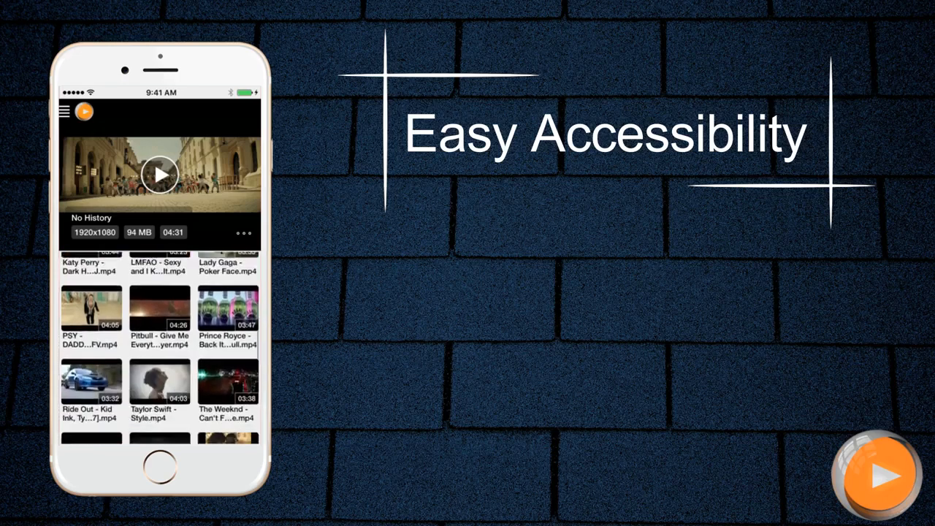
pyautogui.scroll(-3)
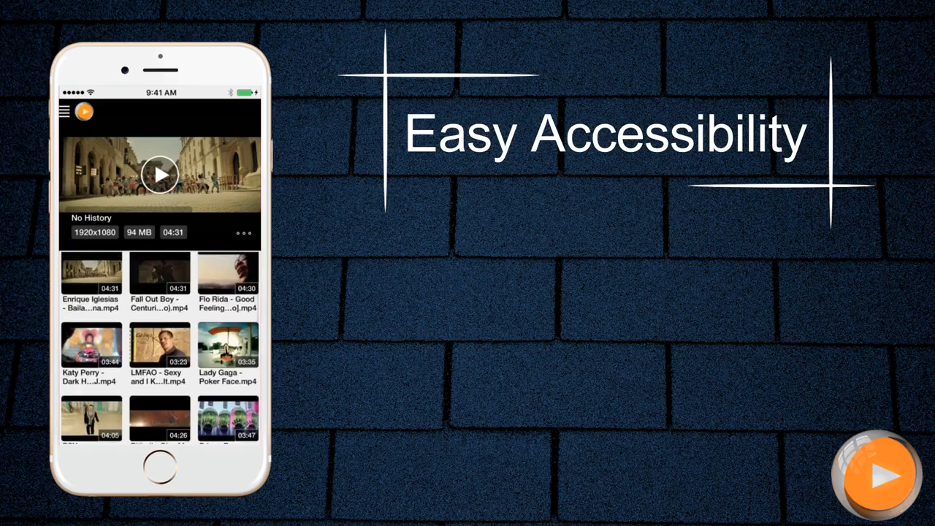
pyautogui.scroll(3)
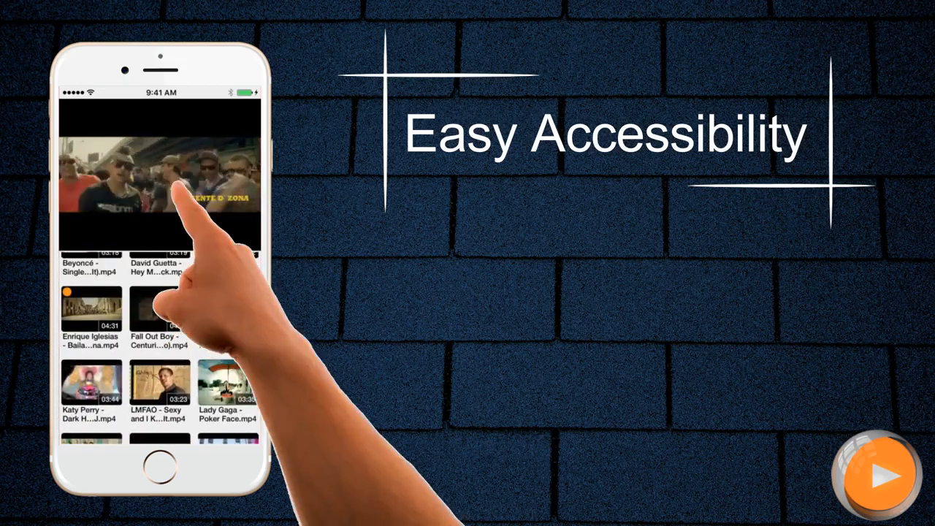
# Play the featured video so the grid shows it with No History
pyautogui.click(178, 183)
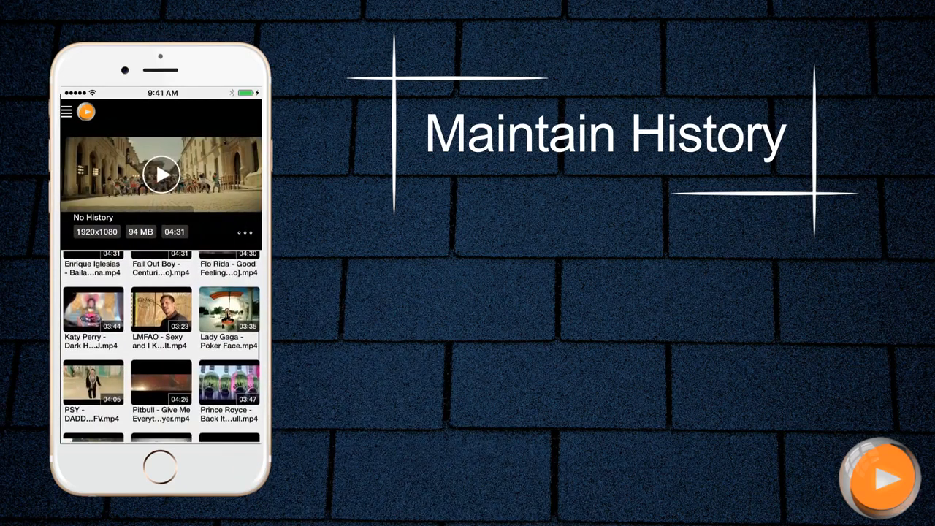
# Scroll the settings to reach the History items choice of 5, 10 or 15
pyautogui.scroll(-3)
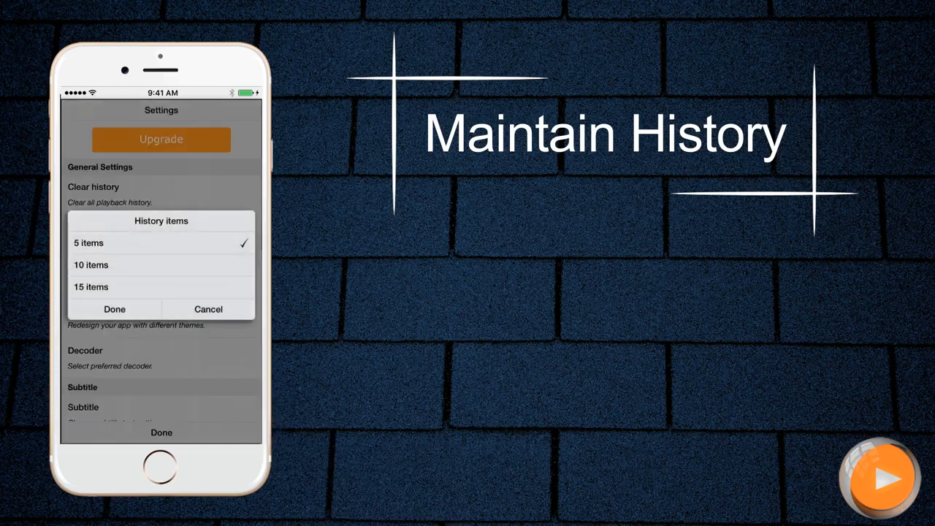
# Try 15 history items, keep 5, confirm with Done, and bring up the side menu
pyautogui.click(91, 287)
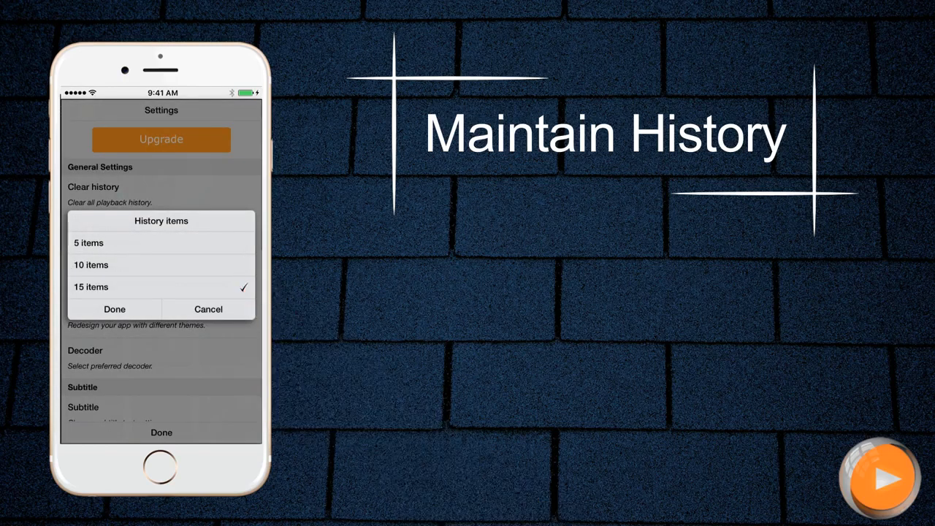
pyautogui.click(88, 243)
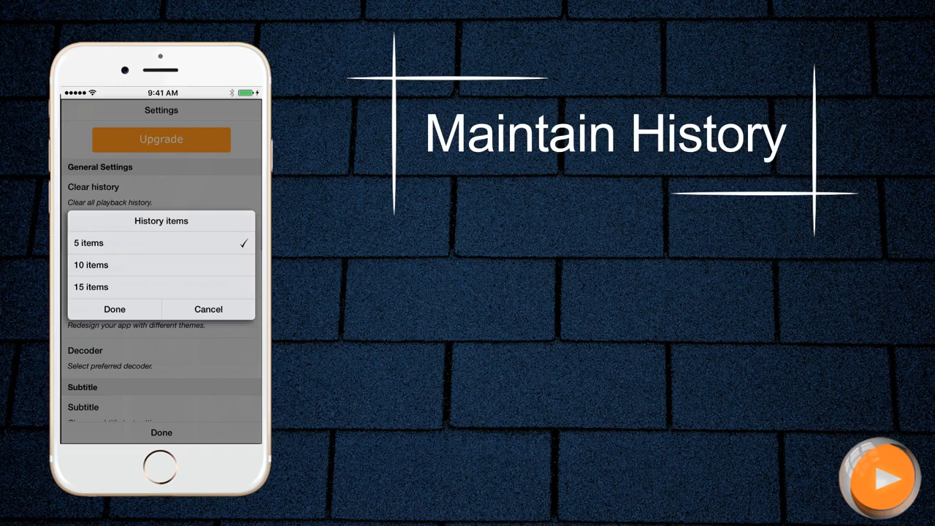
pyautogui.click(114, 310)
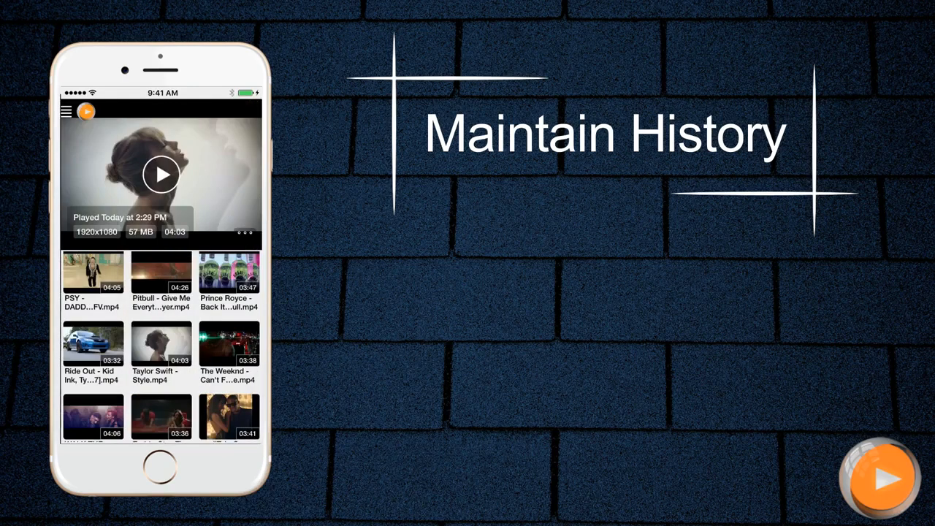
pyautogui.scroll(-3)
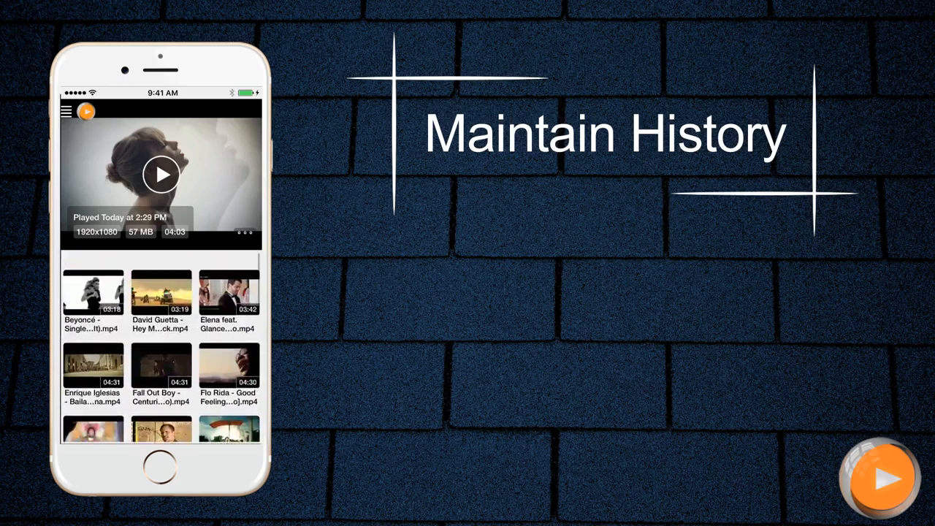
pyautogui.click(161, 174)
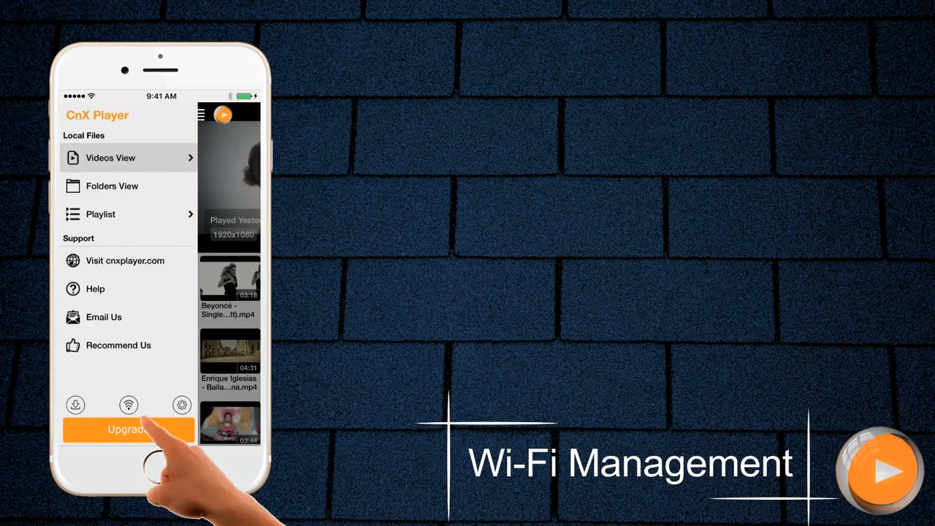
pyautogui.click(129, 405)
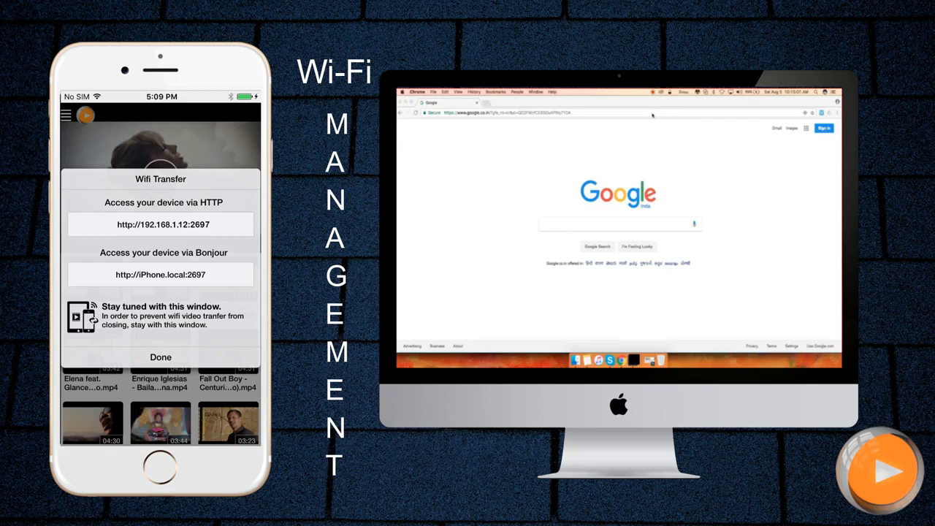
pyautogui.click(622, 111)
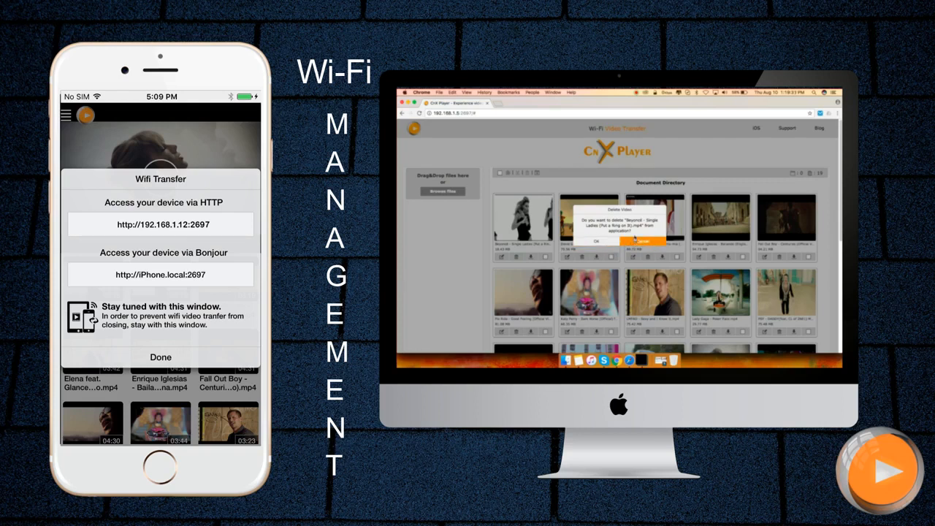
# Confirm deleting a video, then re-sort the Document Directory listing
pyautogui.click(640, 240)
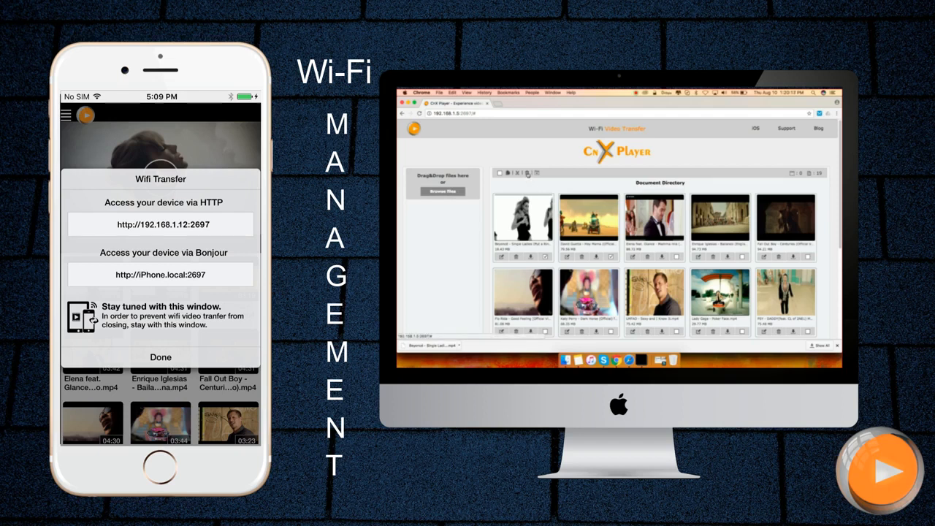
pyautogui.click(520, 172)
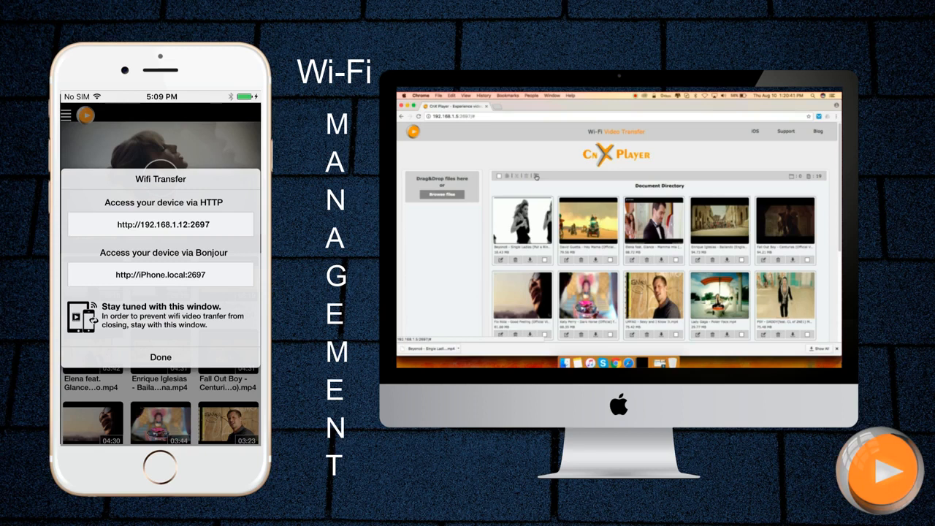
# Create a new folder in the phone's document directory via New Directory
pyautogui.click(535, 176)
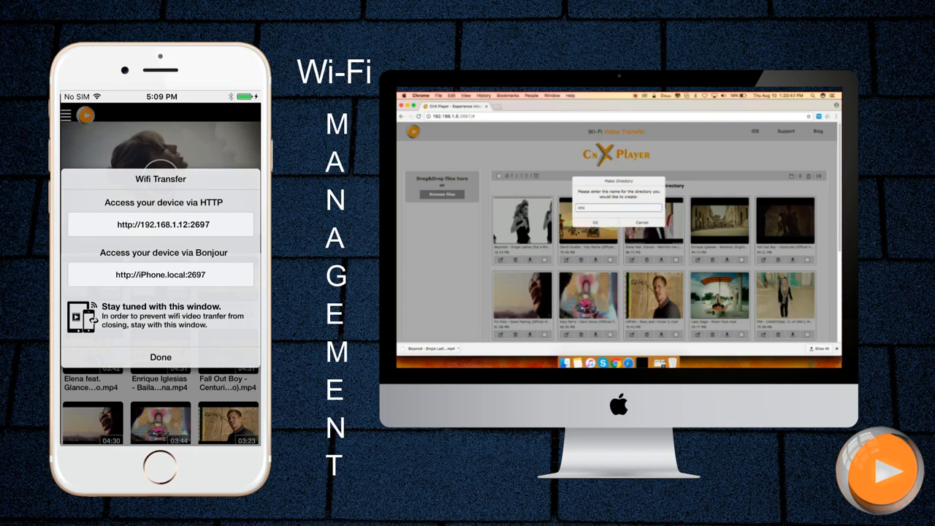
pyautogui.click(593, 222)
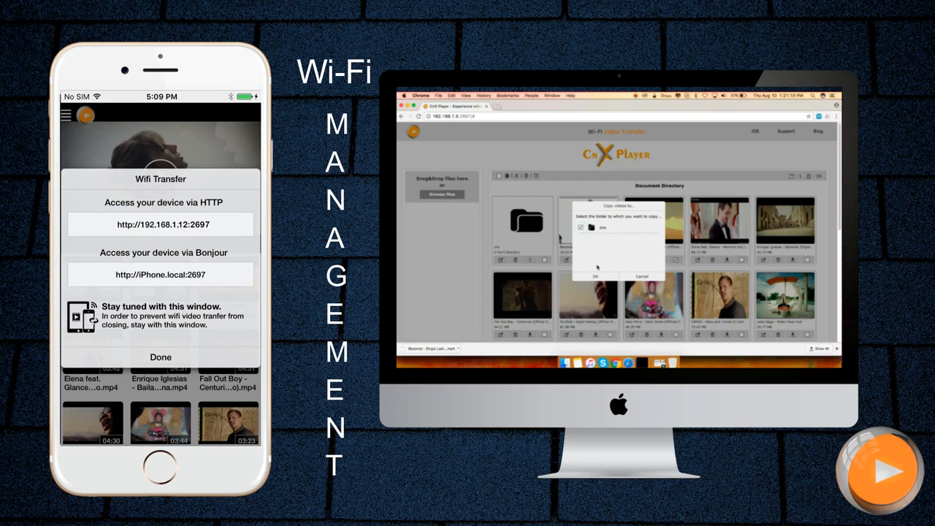
# Choose the new folder as the destination in the Copy videos dialog
pyautogui.click(594, 276)
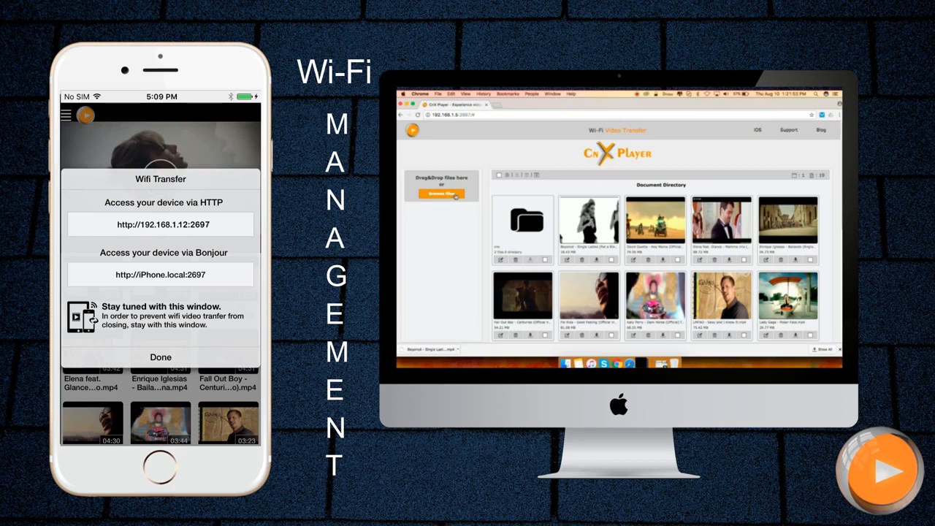
# Use Browse files to pick videos on the computer for upload to the phone
pyautogui.click(442, 193)
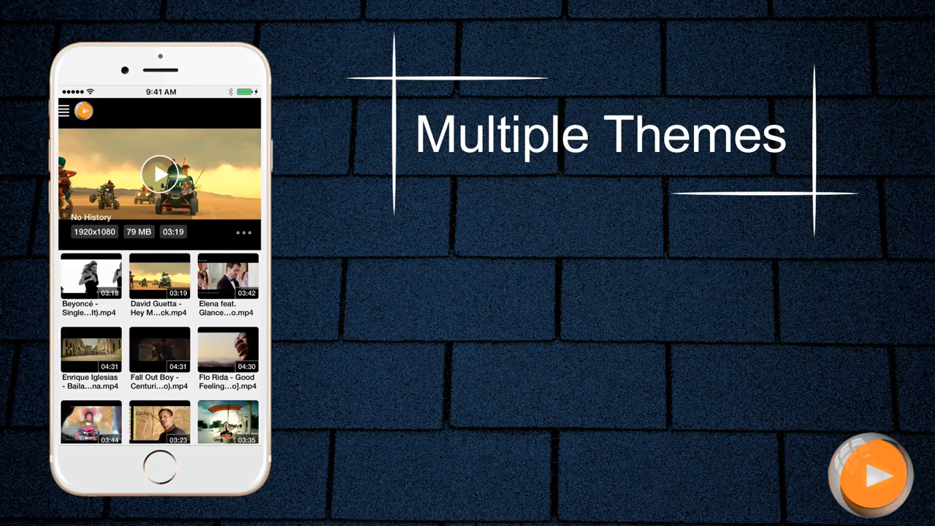
# Switch the app to the Blue Theme and apply it with Done
pyautogui.click(65, 112)
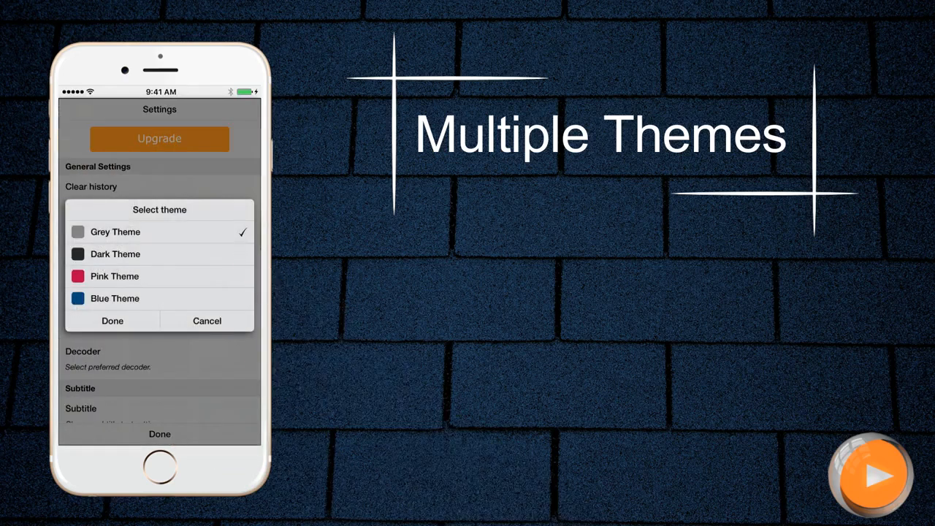
pyautogui.click(114, 298)
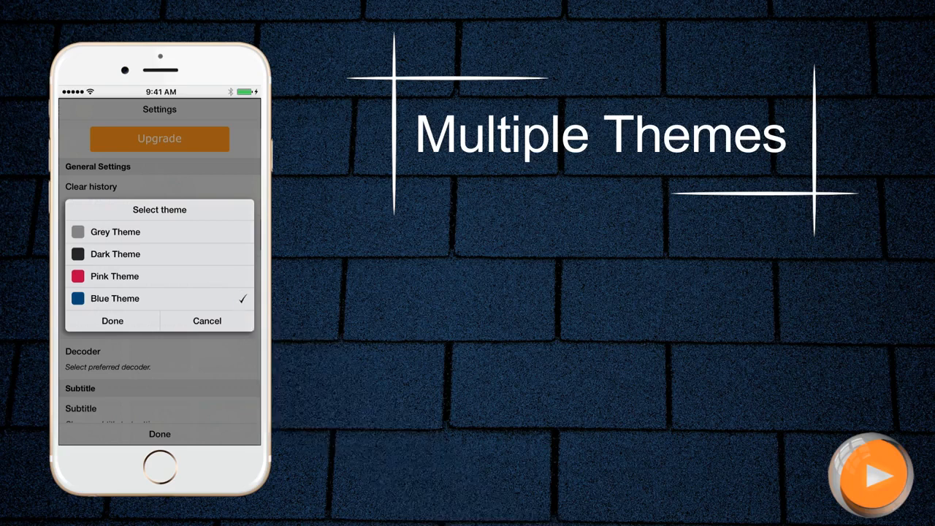
pyautogui.click(114, 255)
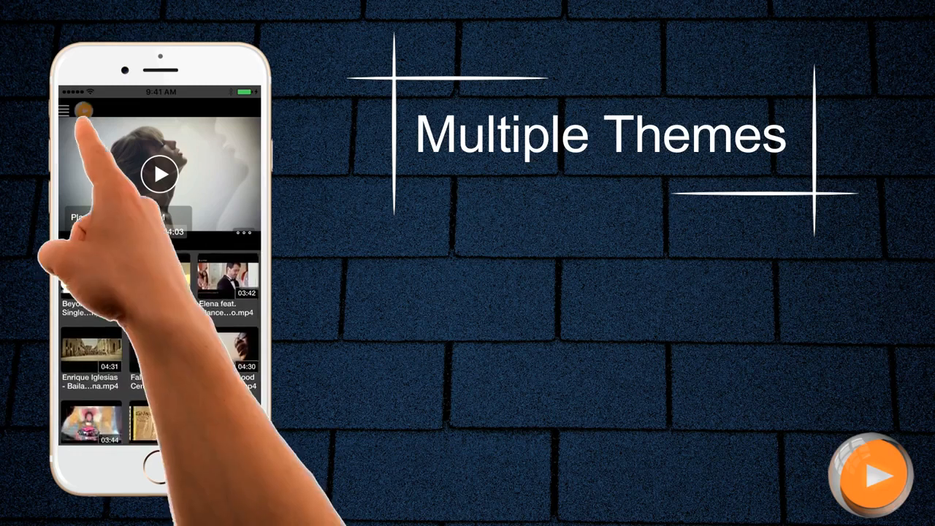
# Return to Settings > Select themes, where Dark Theme is now ticked
pyautogui.click(65, 111)
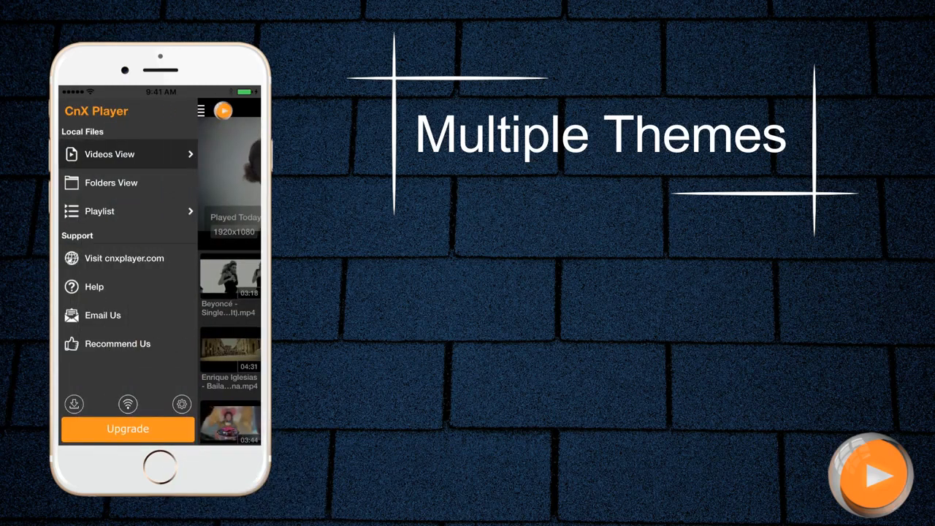
pyautogui.click(181, 403)
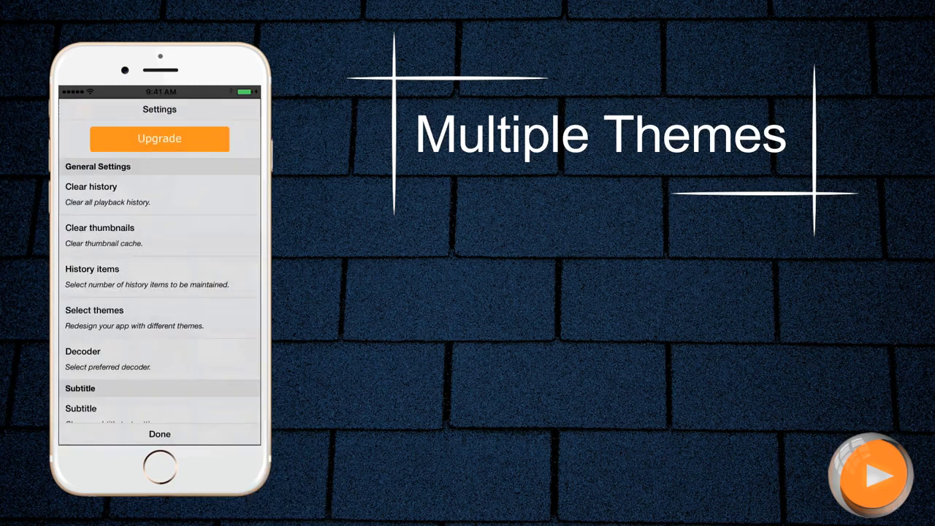
pyautogui.click(93, 310)
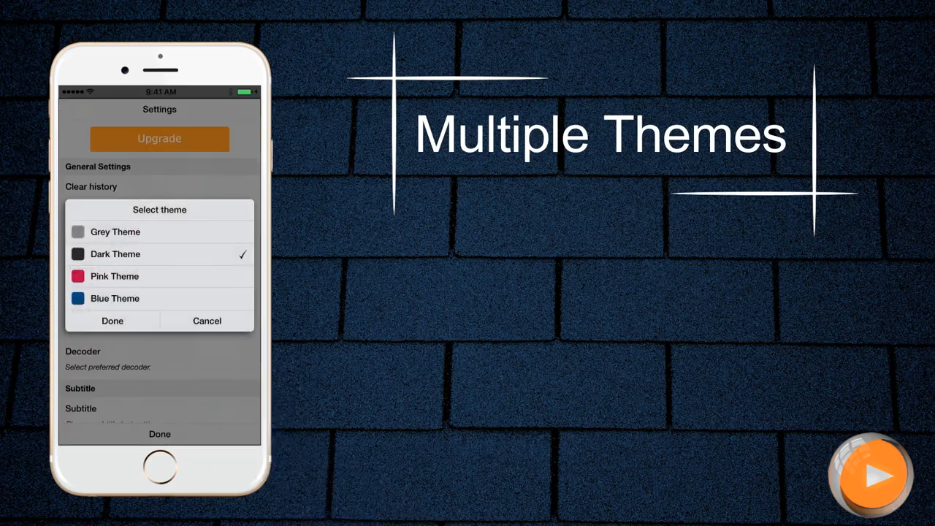